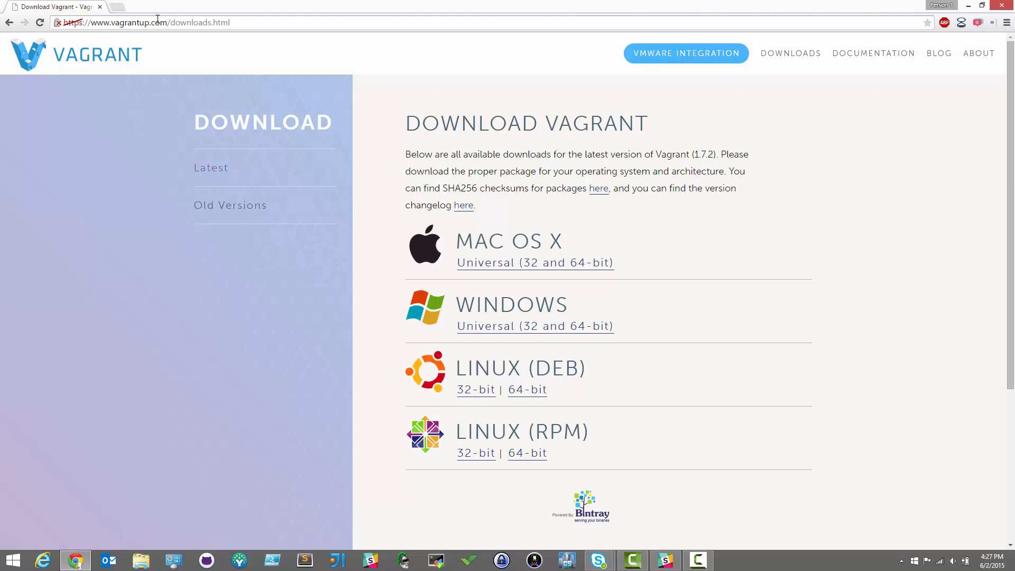
Reach the VirtualBox Downloads page in a new tab to get the 4.3.28 Windows hosts installer.
left_click(685, 53)
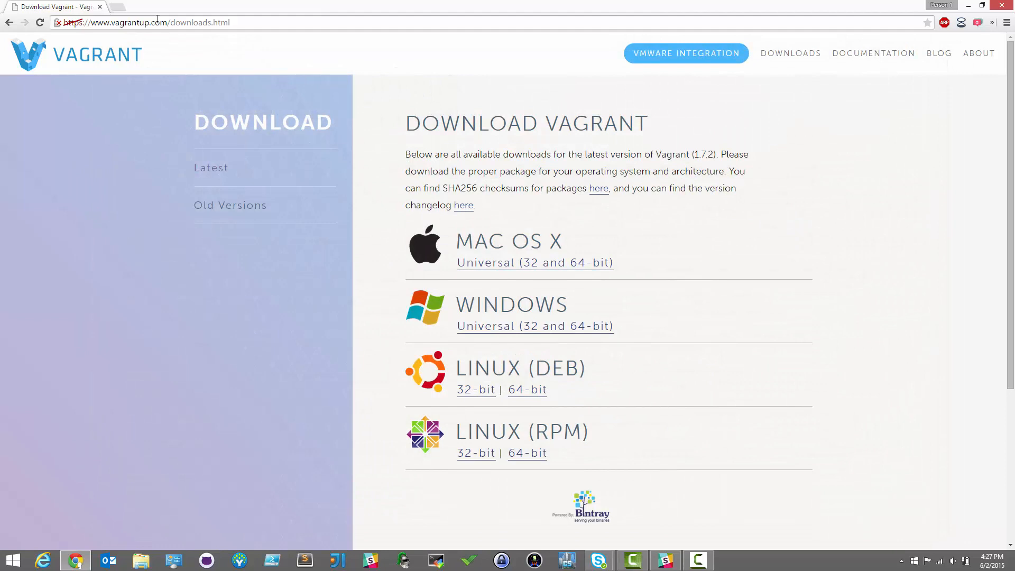
mouse_move(120, 7)
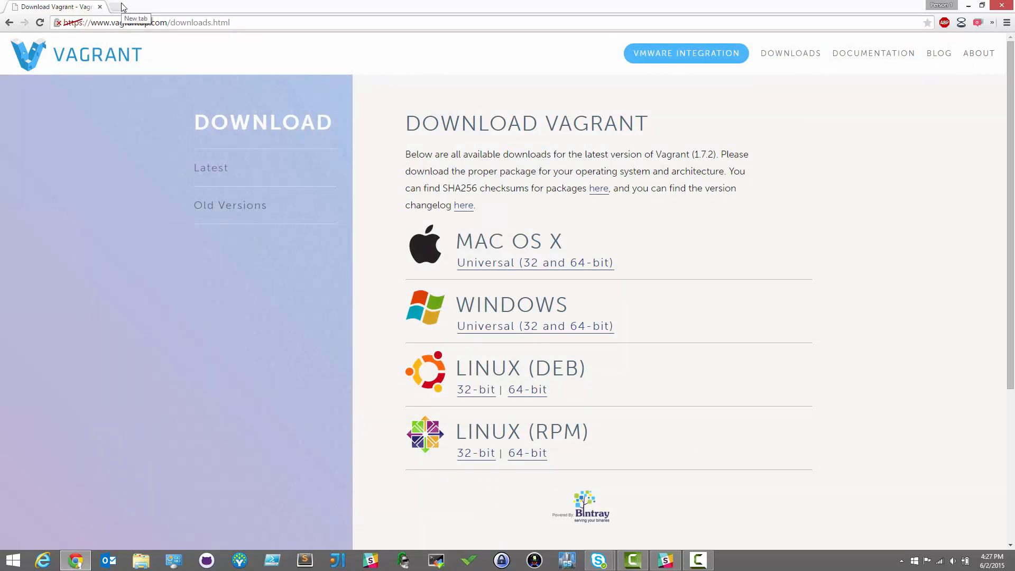
left_click(113, 6)
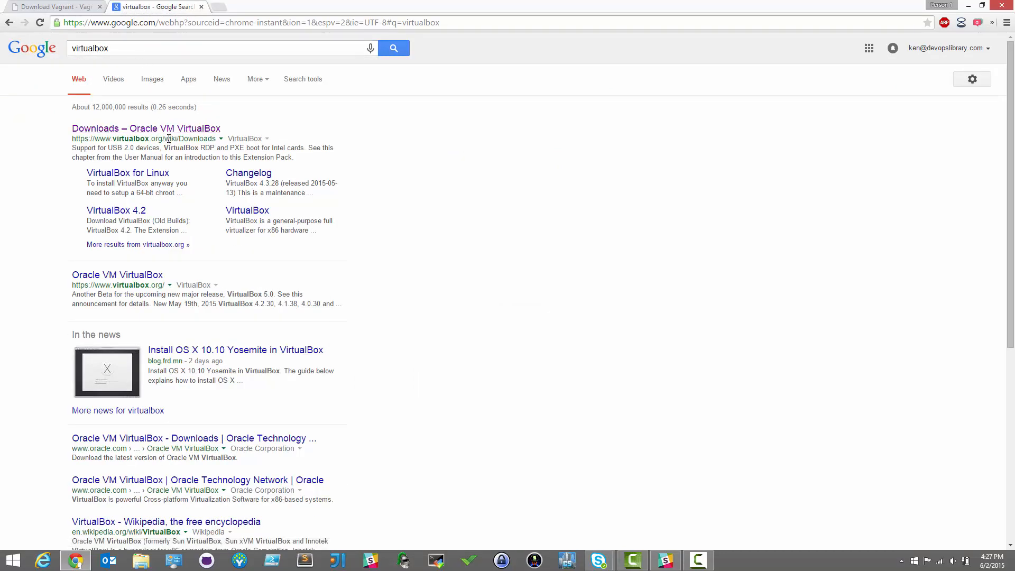
left_click(146, 128)
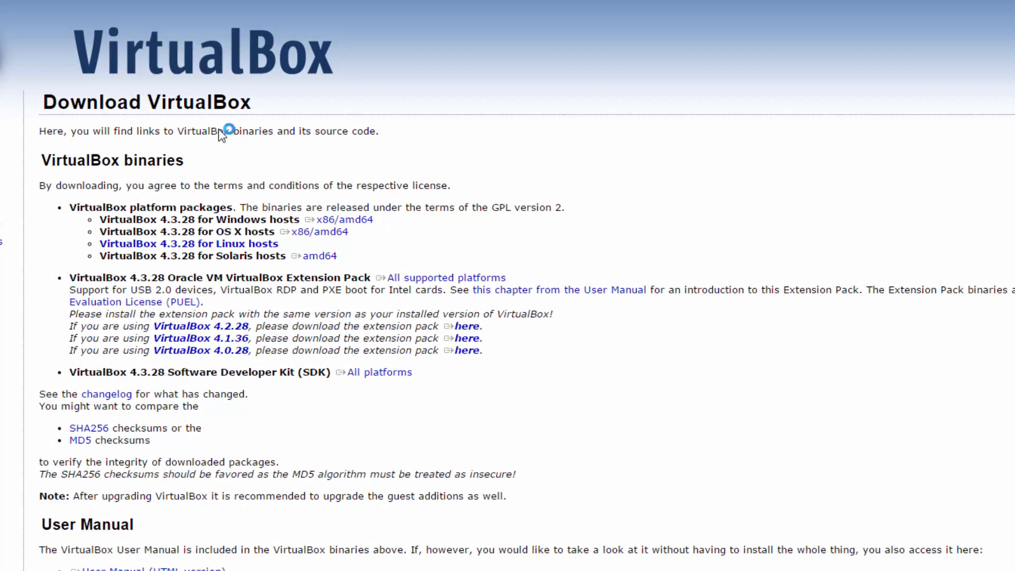
mouse_move(282, 202)
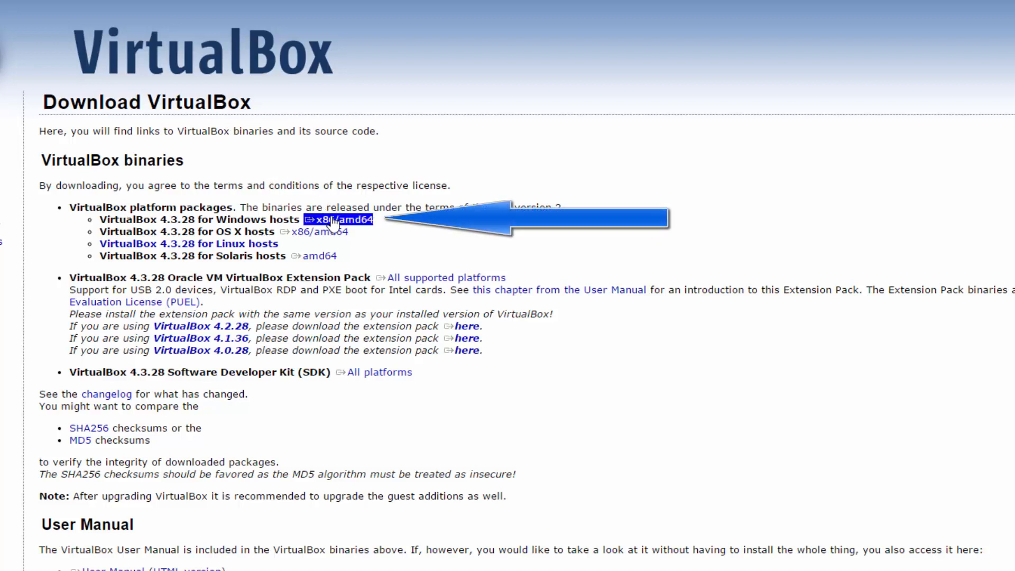
mouse_move(334, 228)
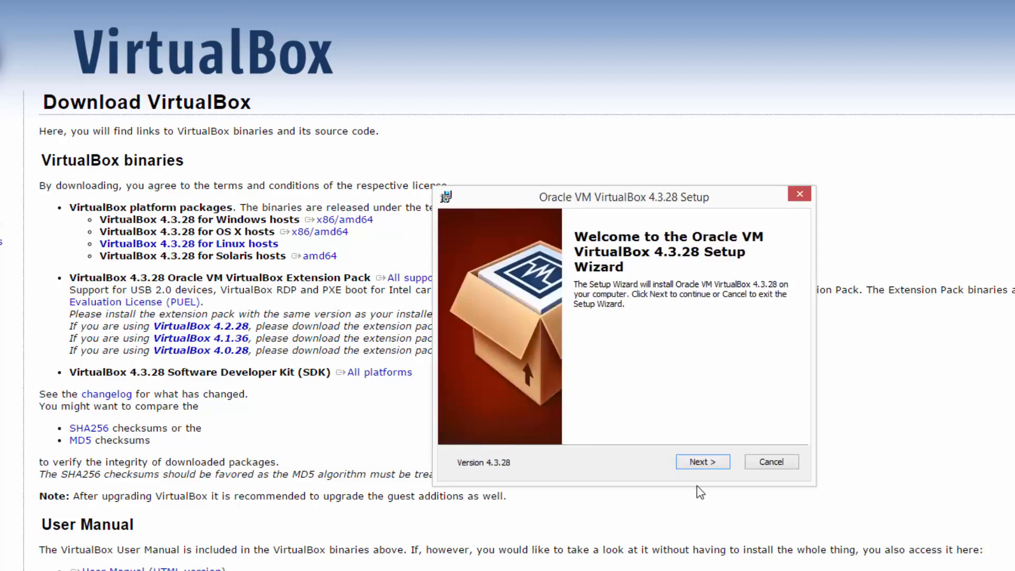
Install Oracle VM VirtualBox 4.3.28 with default features and shortcuts, accepting the network reset warning, and finish the wizard.
left_click(703, 461)
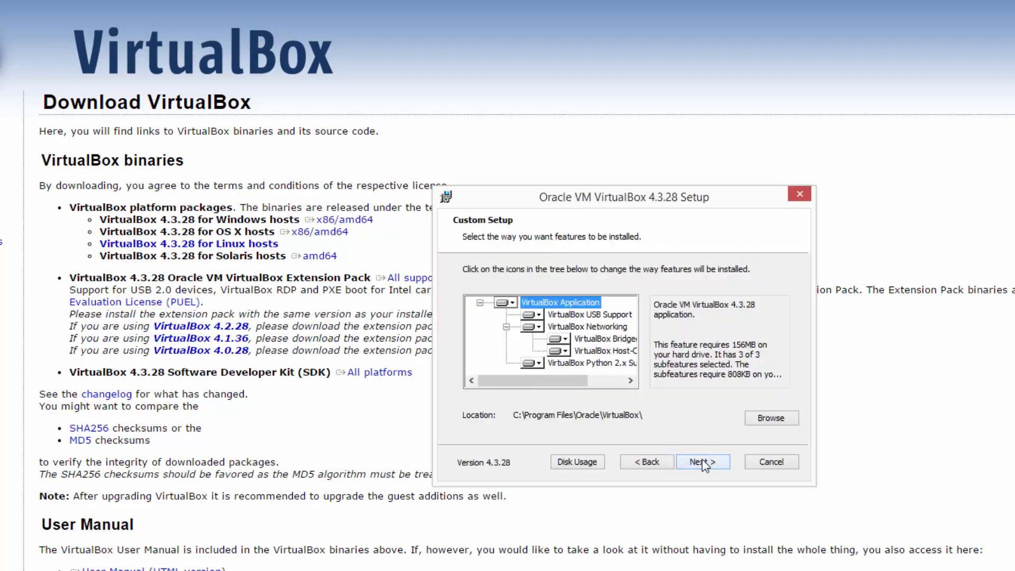
left_click(702, 461)
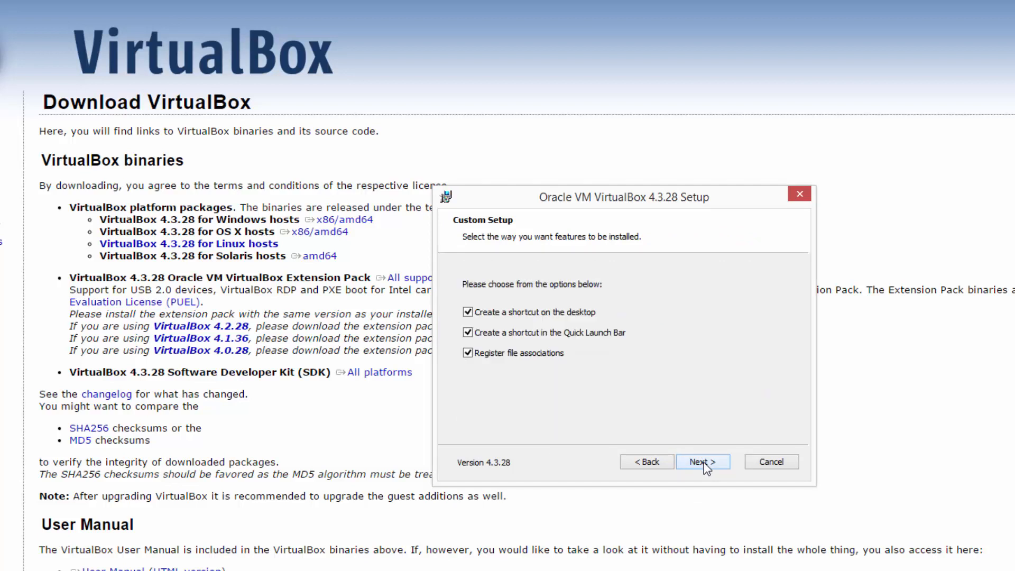
left_click(701, 461)
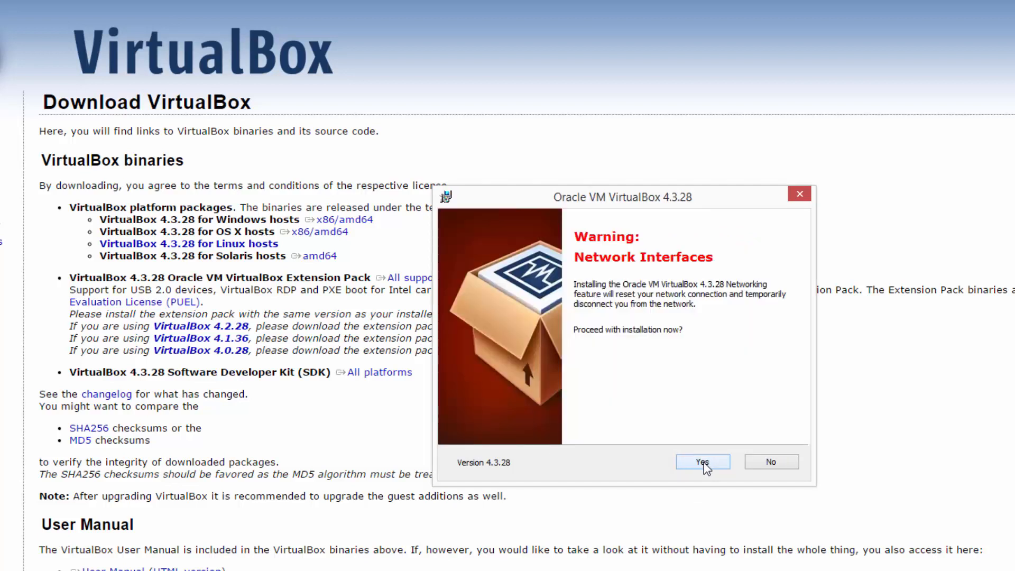
left_click(703, 462)
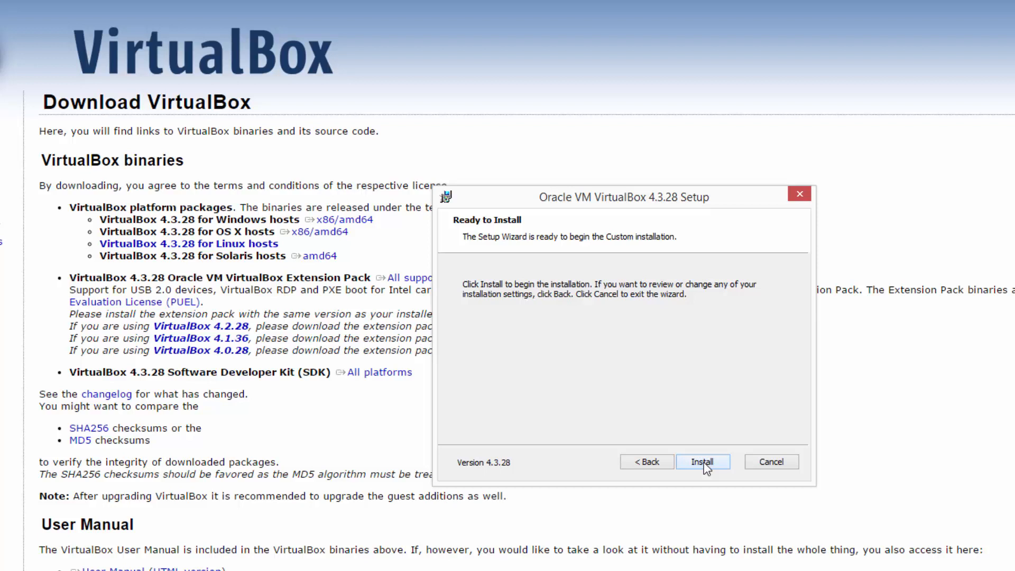
left_click(703, 461)
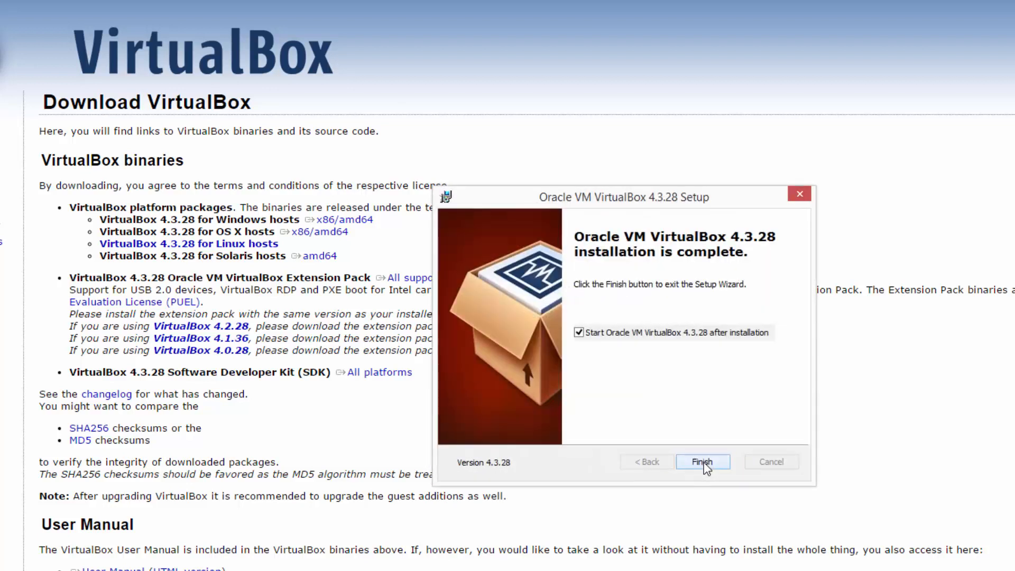
mouse_move(703, 343)
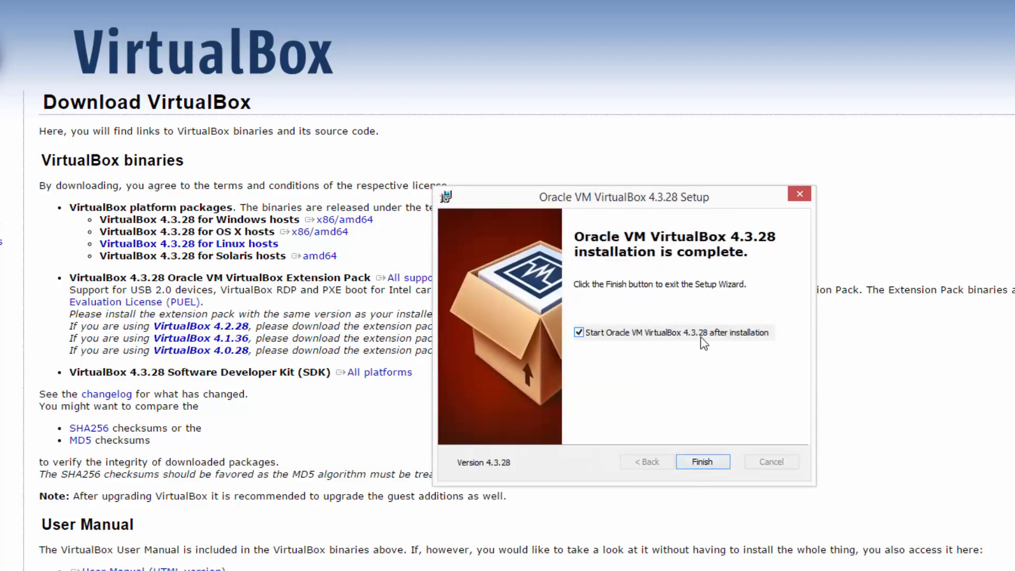
left_click(703, 461)
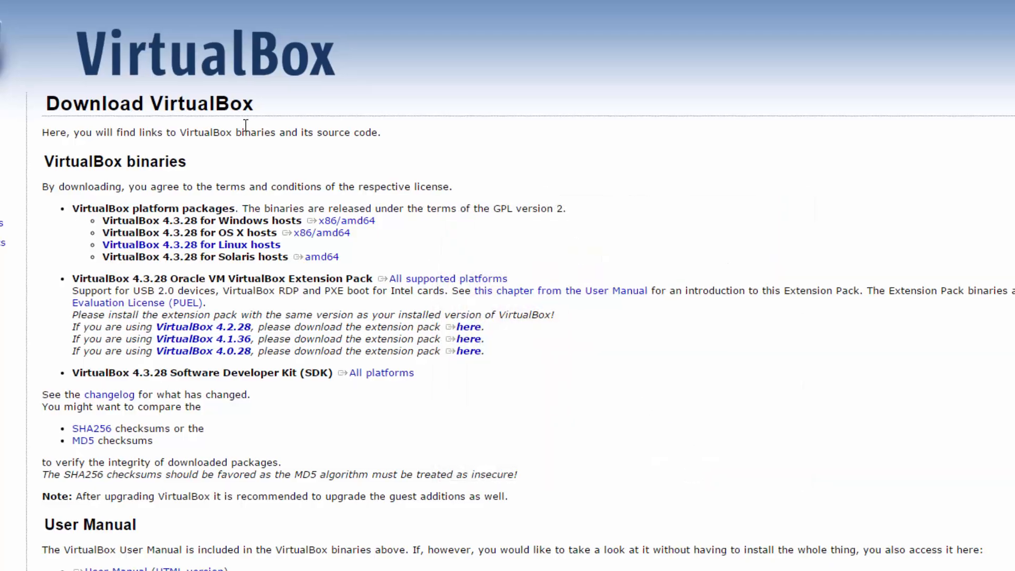
Return to the Vagrant downloads page and launch the Vagrant setup wizard.
left_click(71, 9)
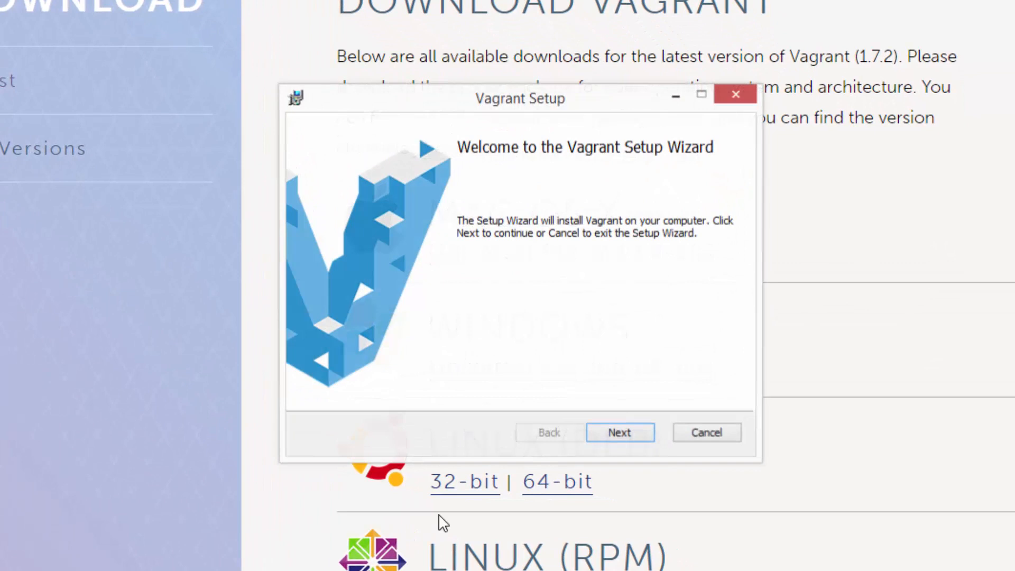
Accept the Vagrant license, install to C:\HashiCorp\Vagrant\ and close the completed wizard.
left_click(619, 432)
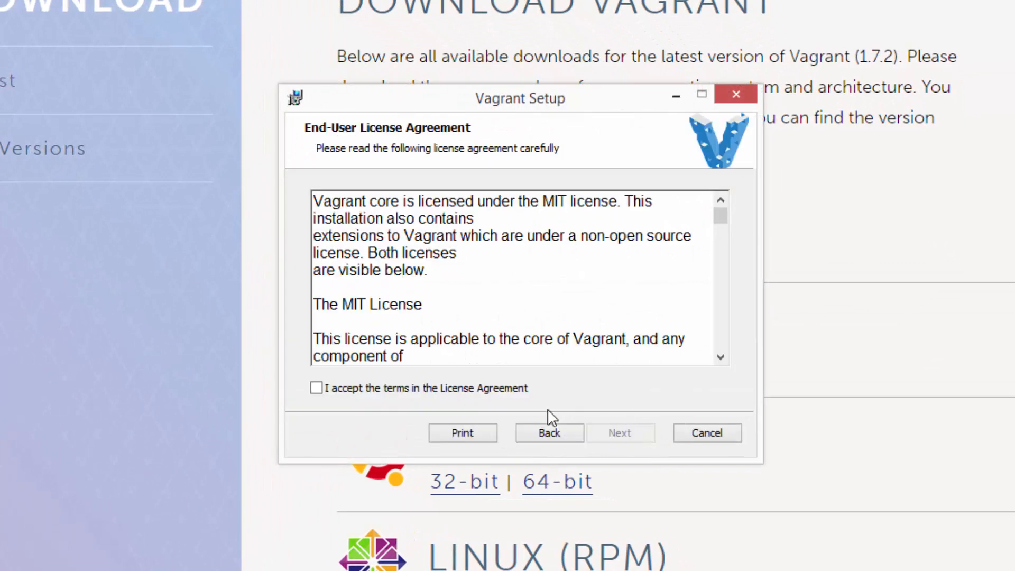
left_click(619, 432)
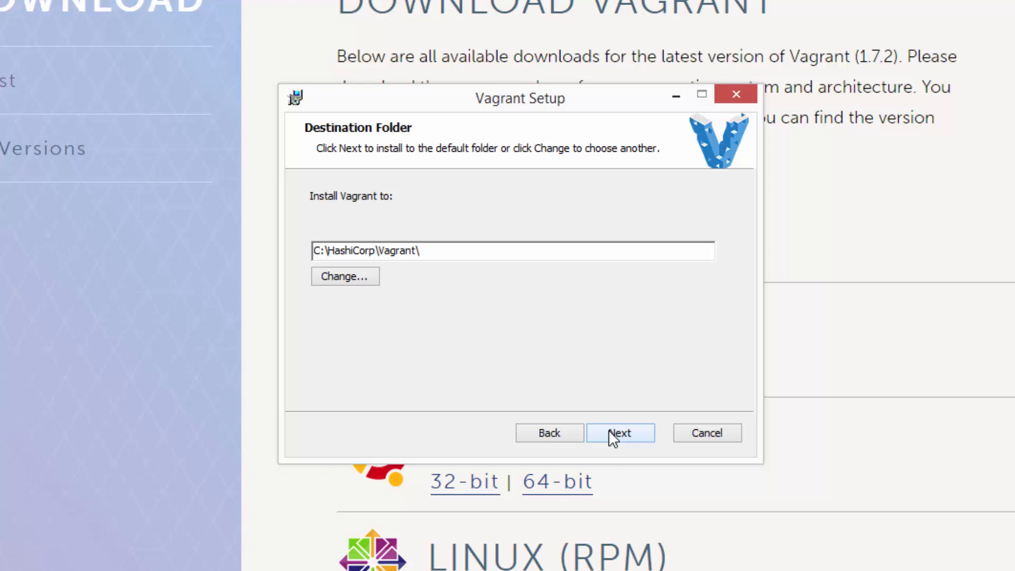
left_click(618, 432)
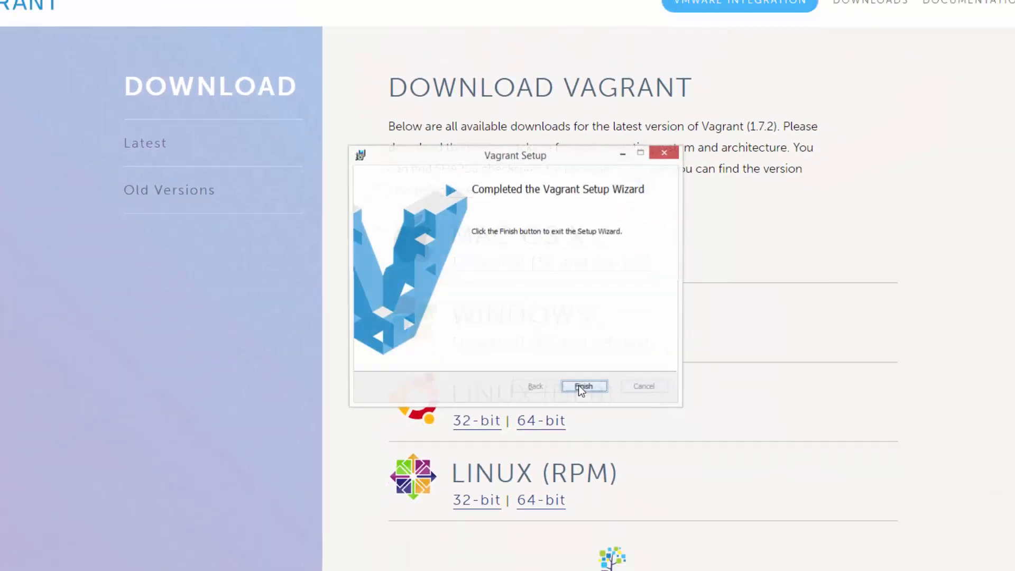
left_click(582, 385)
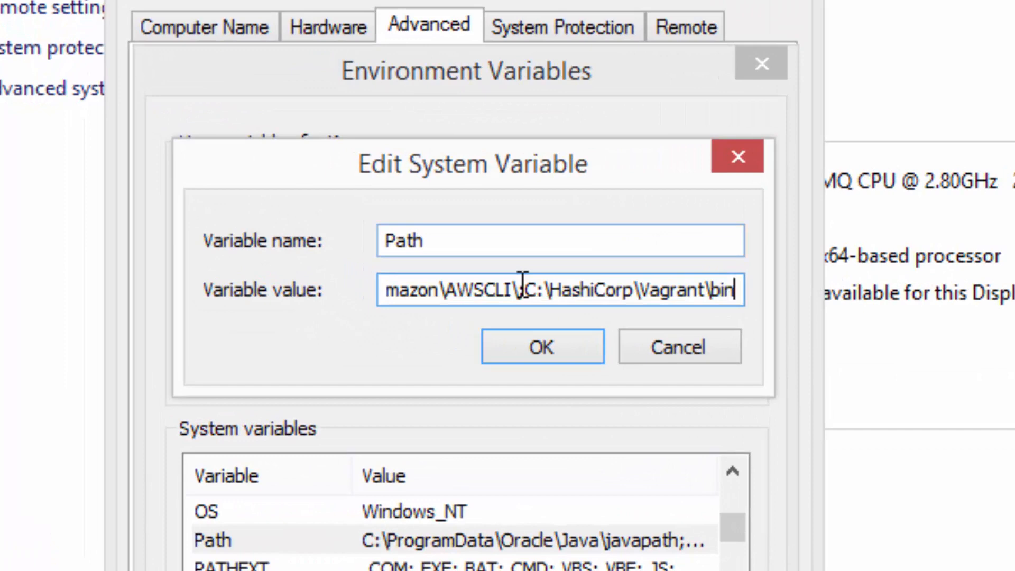
Save the system Path with C:\HashiCorp\Vagrant\bin appended and apply the environment variable changes.
left_click(542, 346)
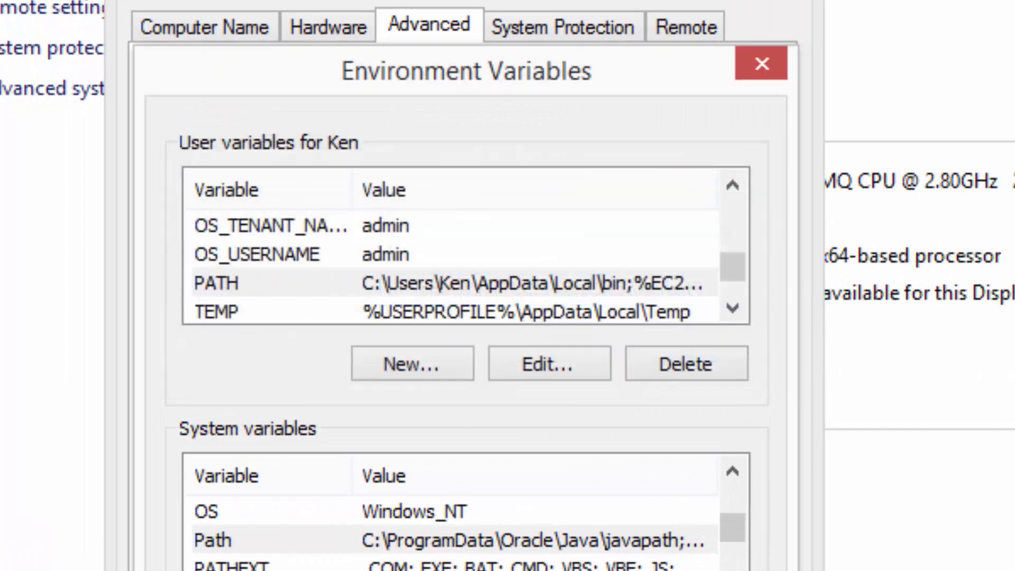
left_click(761, 63)
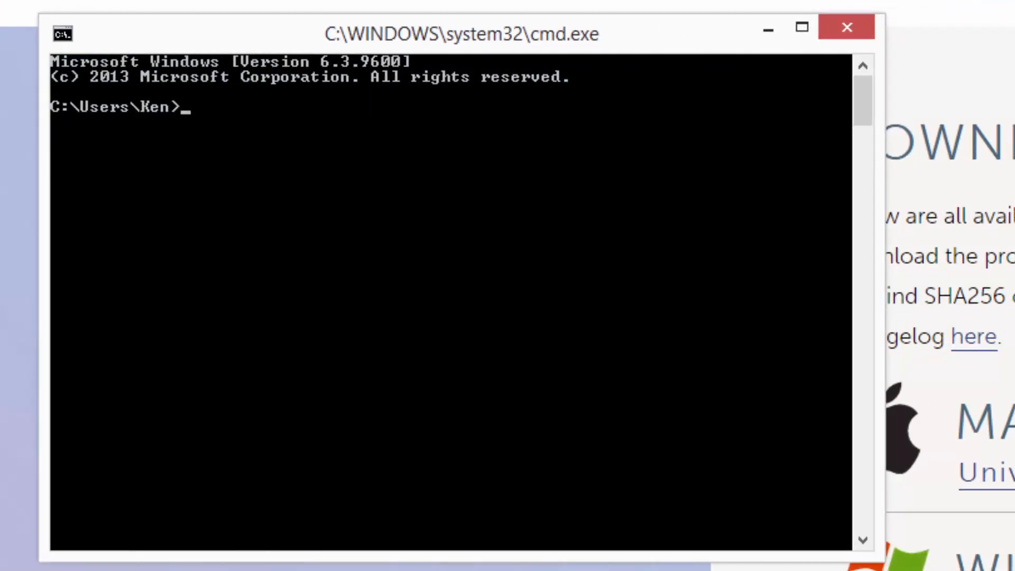
Run 'vagrant version' to confirm Vagrant 1.7.2 is installed and up to date.
type("vagr")
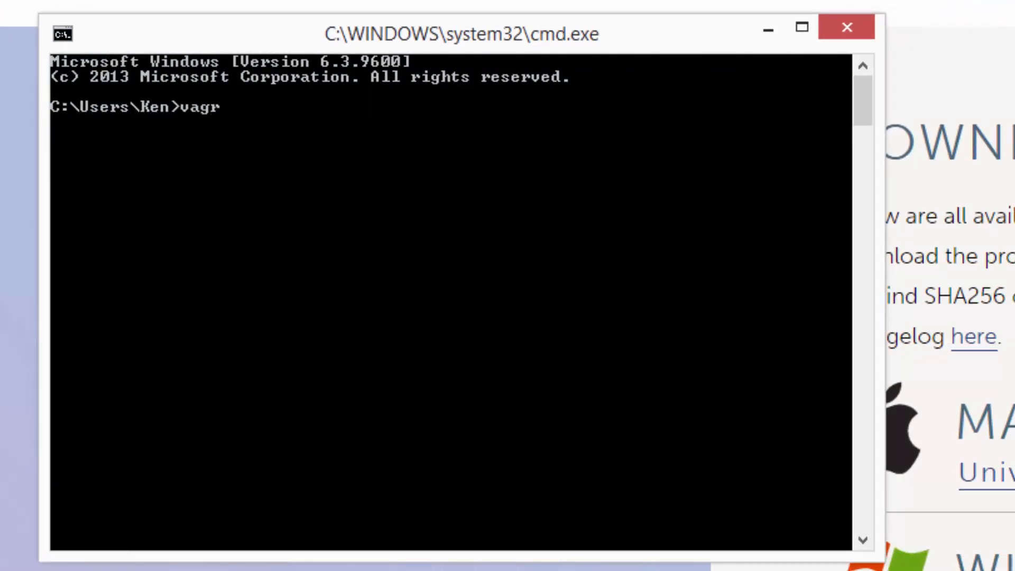
type("ant")
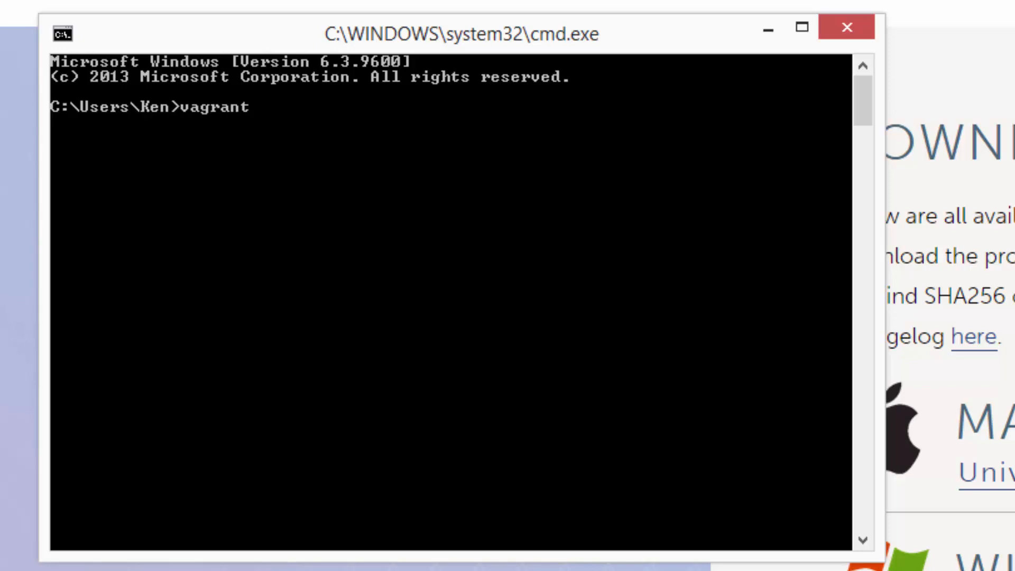
type("version")
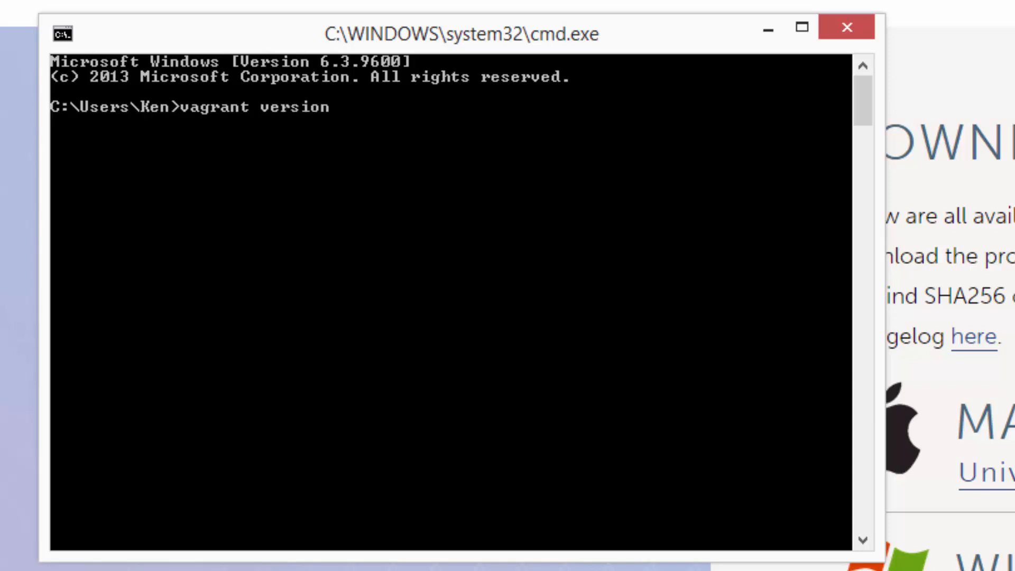
key("Return")
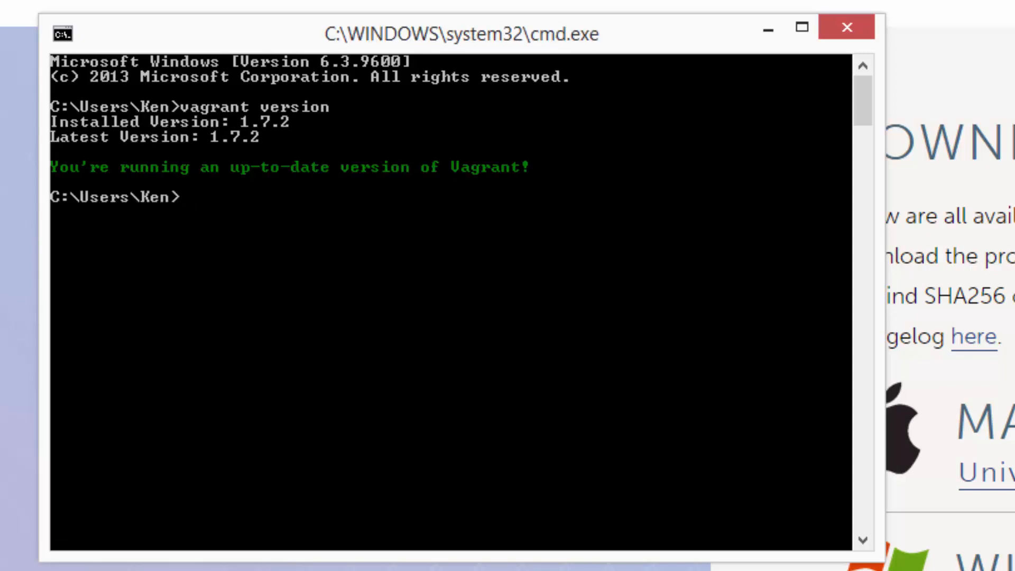
Write a ':) Thank you for watchin' message at the prompt.
type(":) Thank you")
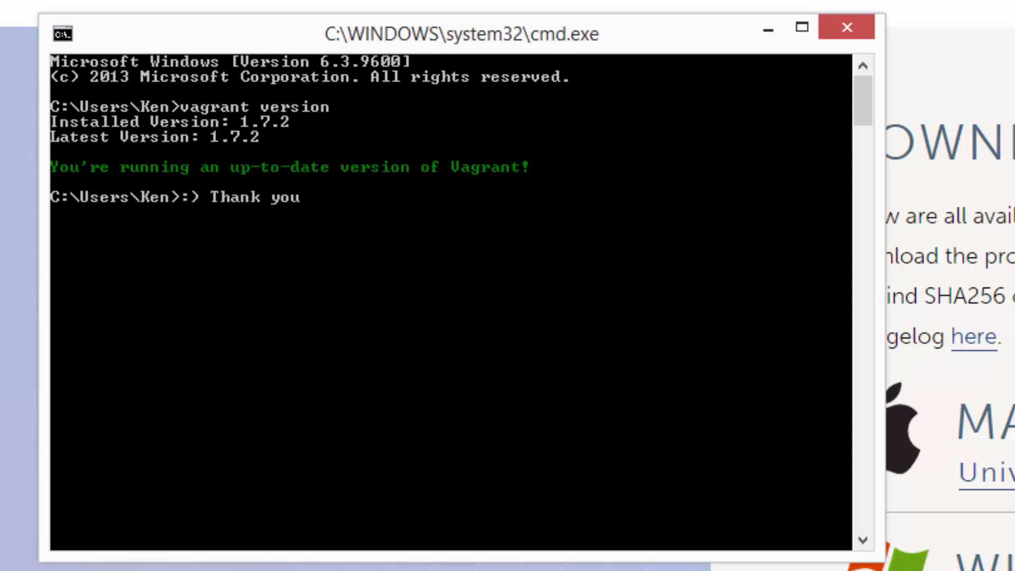
type("for watchin")
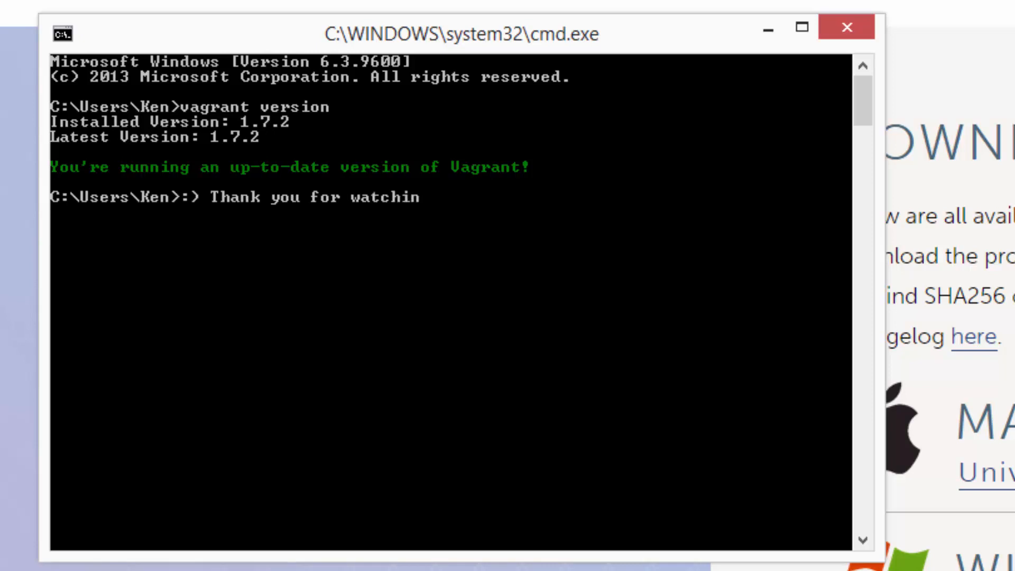